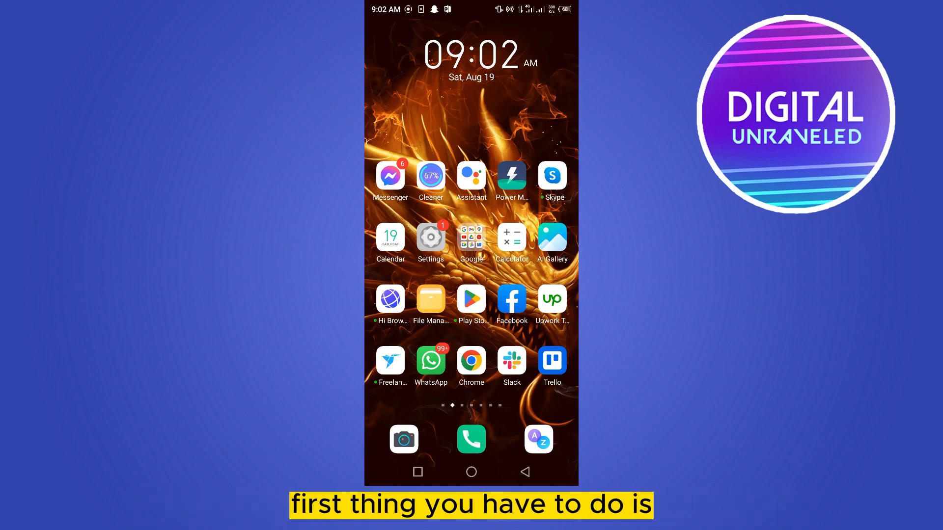
Step: Launch the Settings app from the home screen
left_click(431, 236)
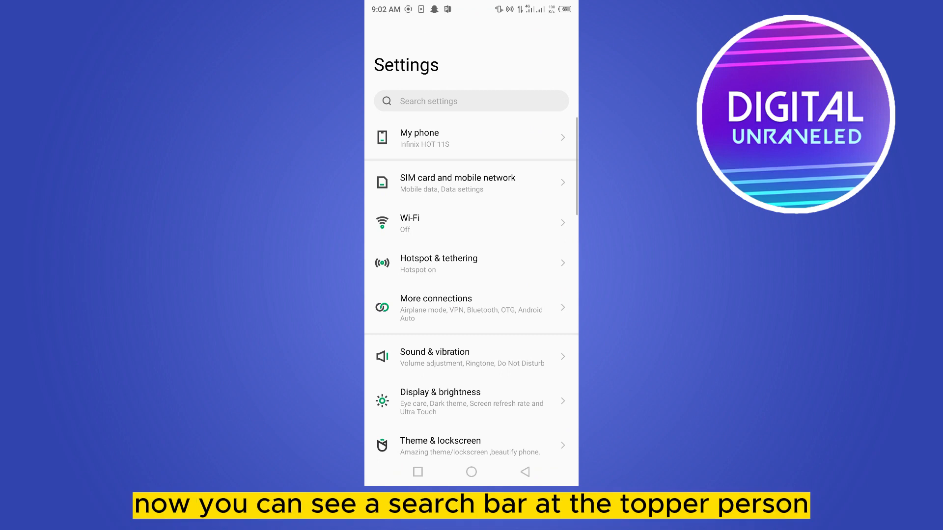
Step: Search settings for 'develop' and open the Developer options result
left_click(471, 100)
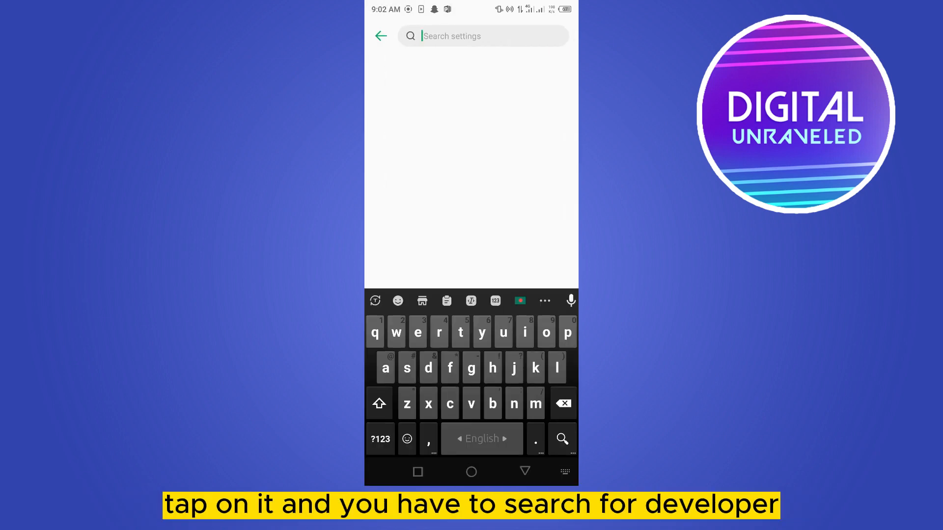
type("develop")
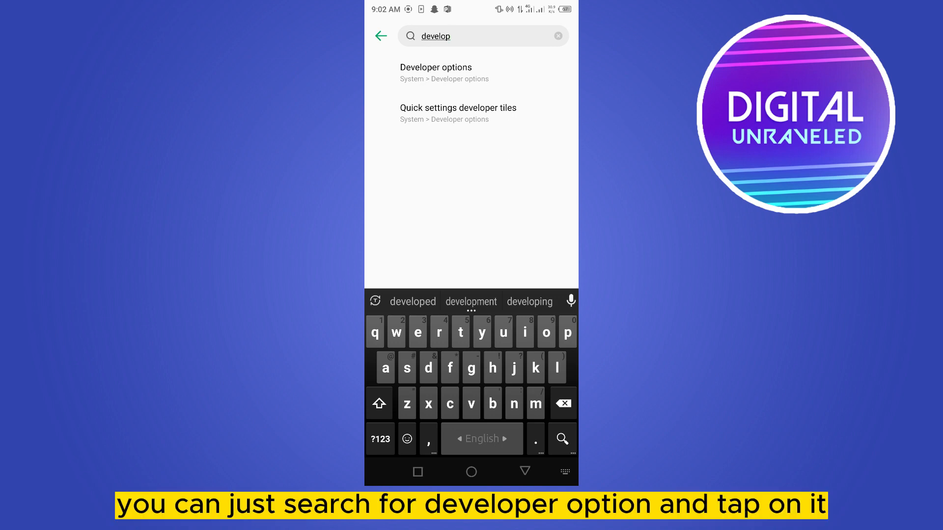
left_click(436, 73)
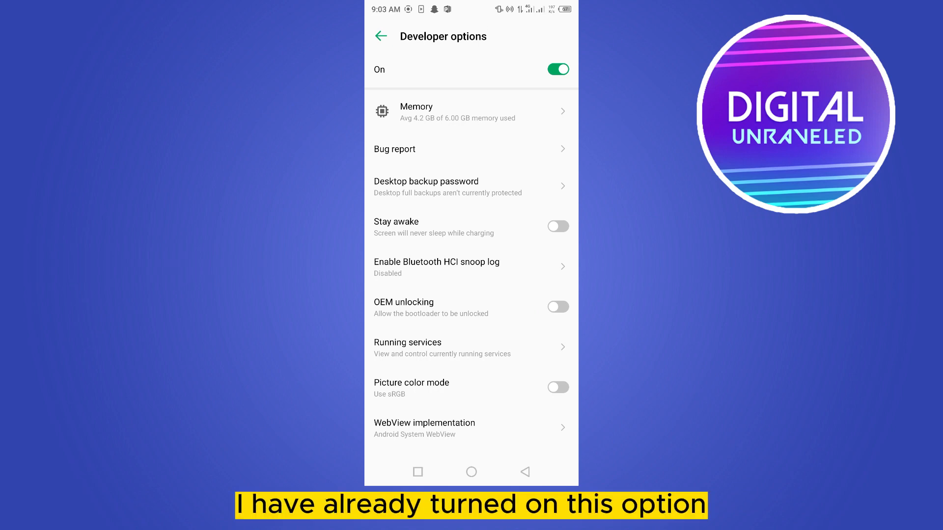
scroll("down", 3)
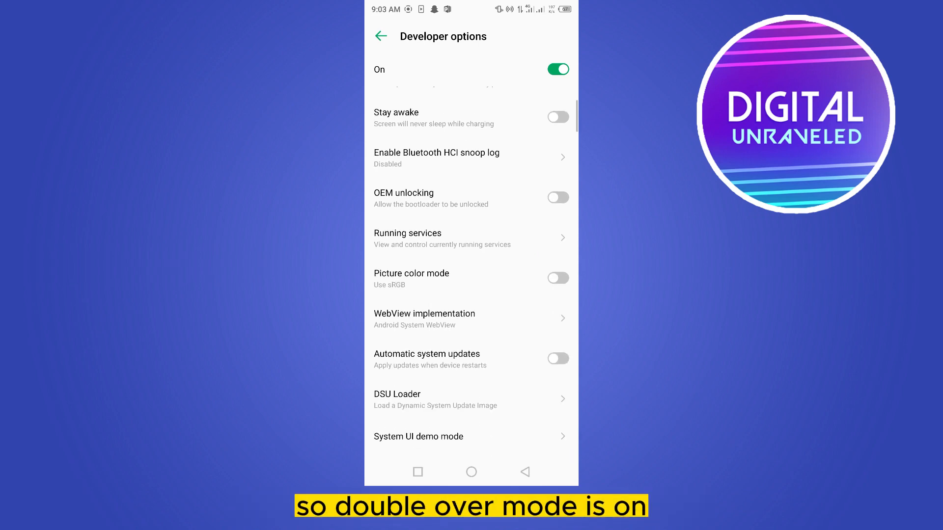
scroll("down", 3)
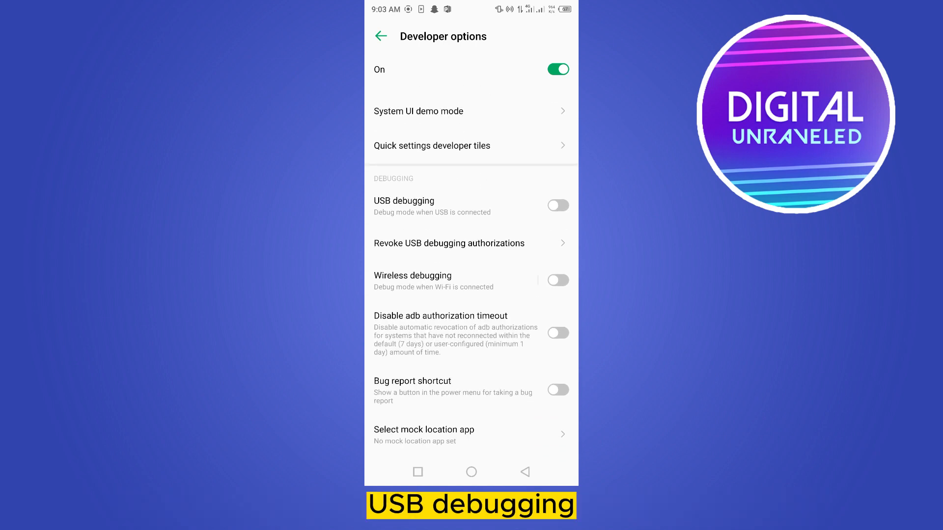
left_click(557, 205)
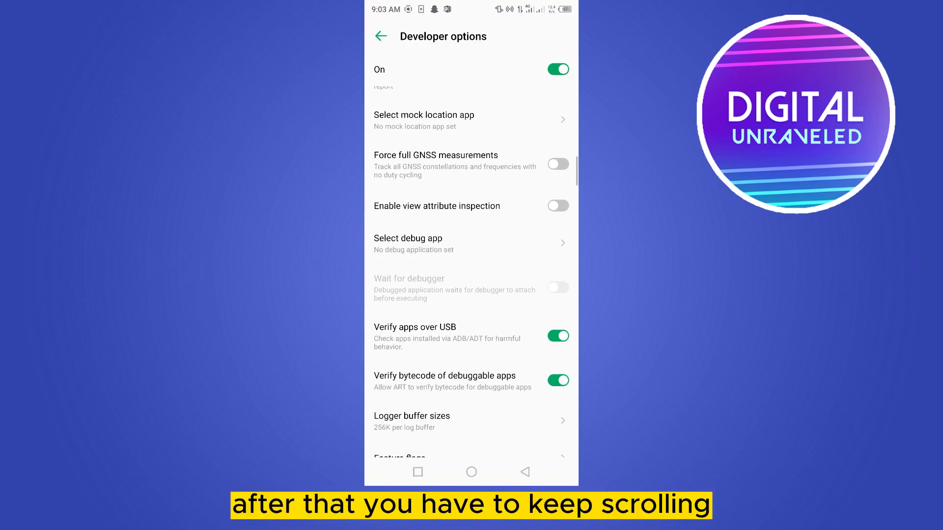
Step: Open Default USB configuration under Networking and keep No data transfer selected
scroll("down", 3)
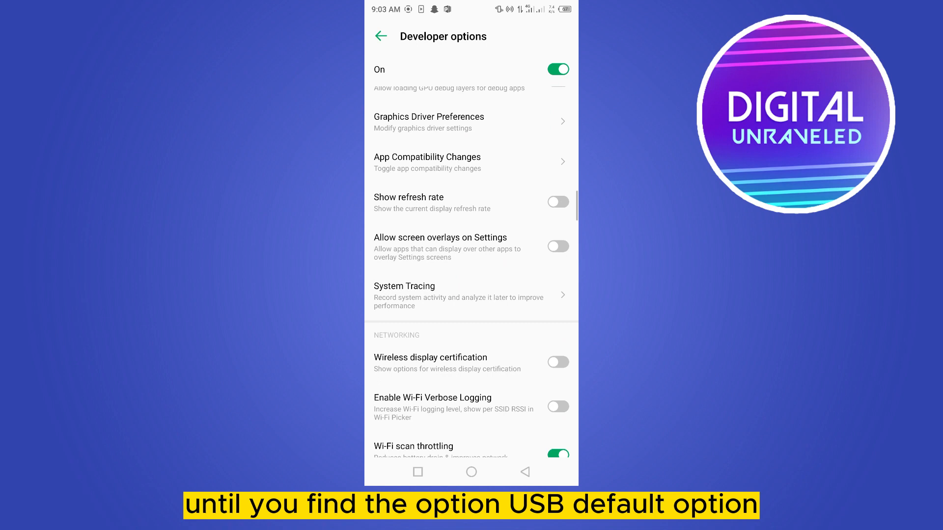
scroll("down", 3)
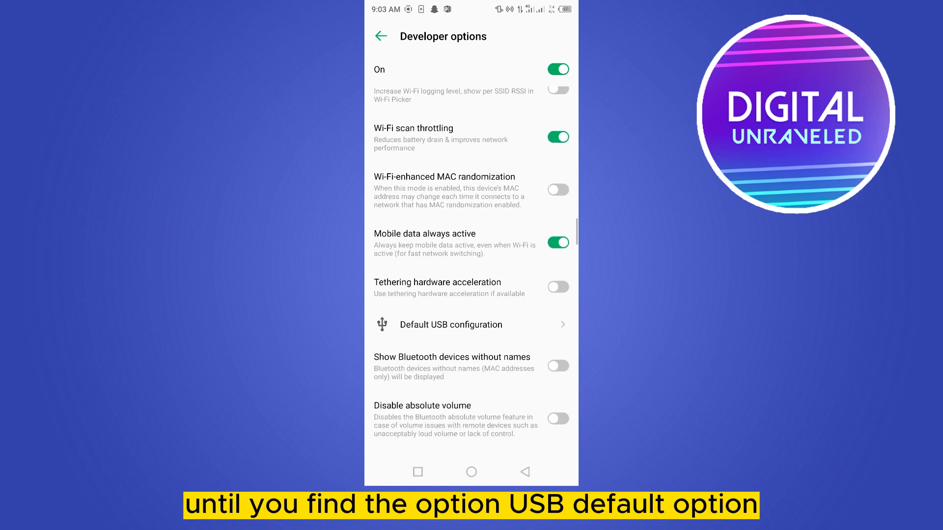
scroll("up", 3)
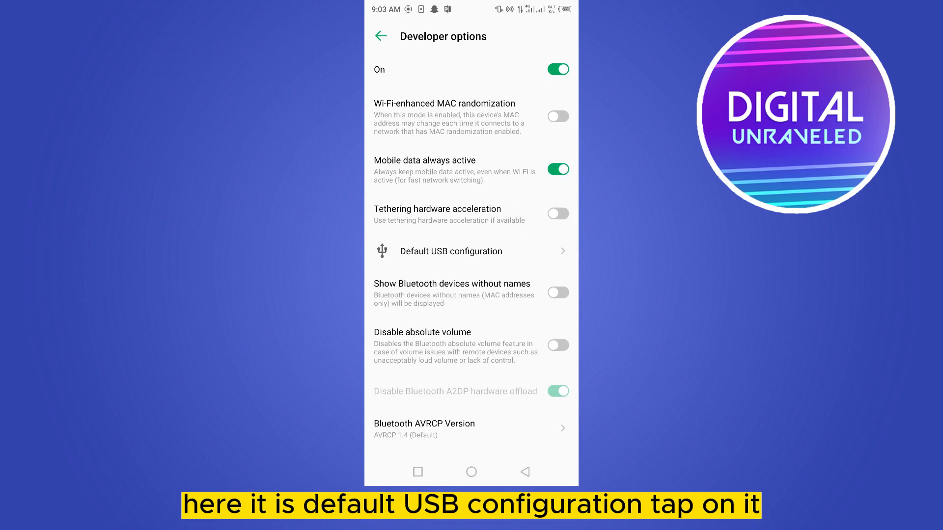
left_click(469, 251)
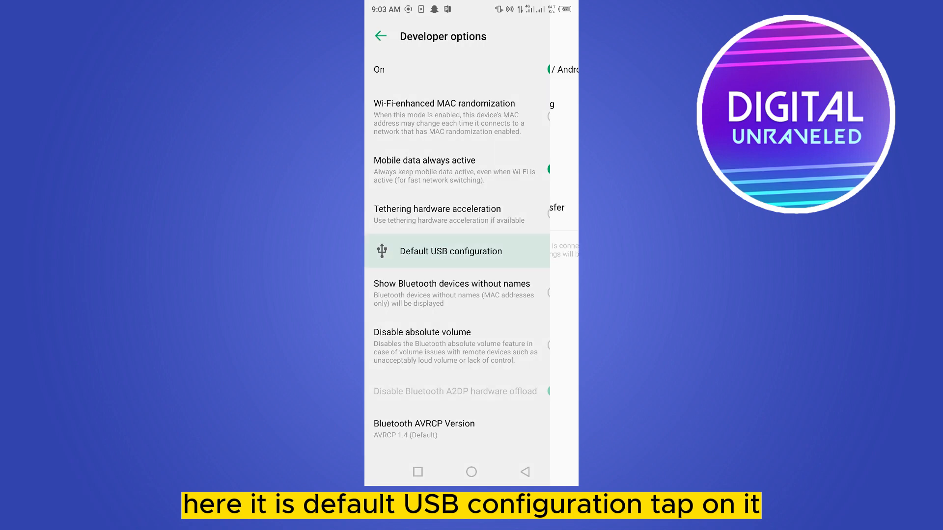
left_click(449, 251)
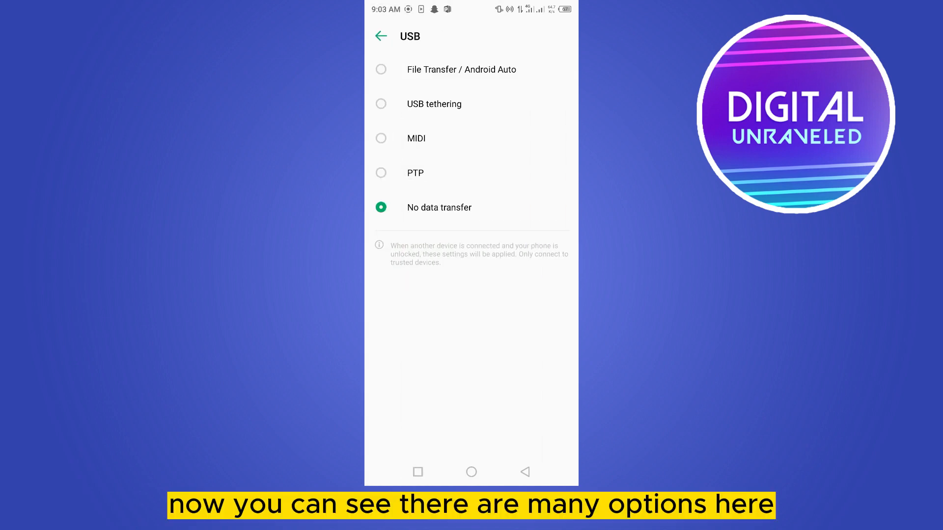